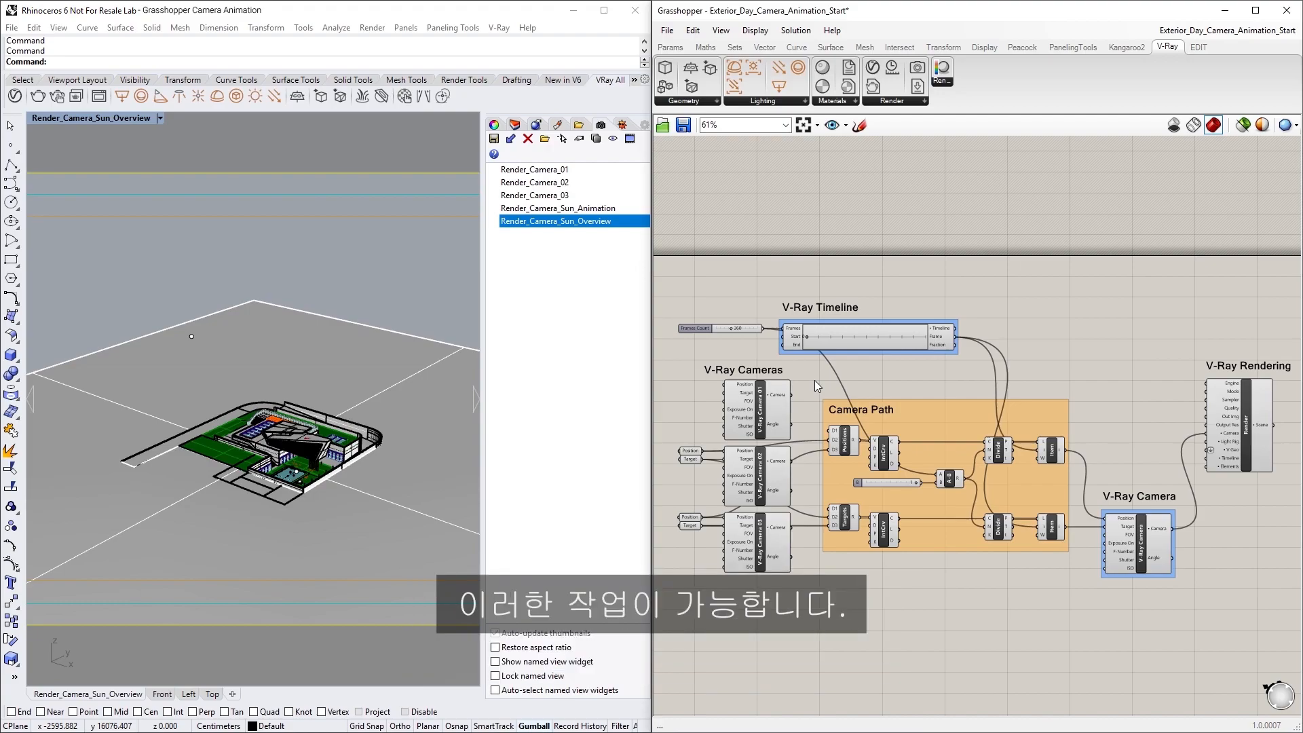
mouse_move(763, 355)
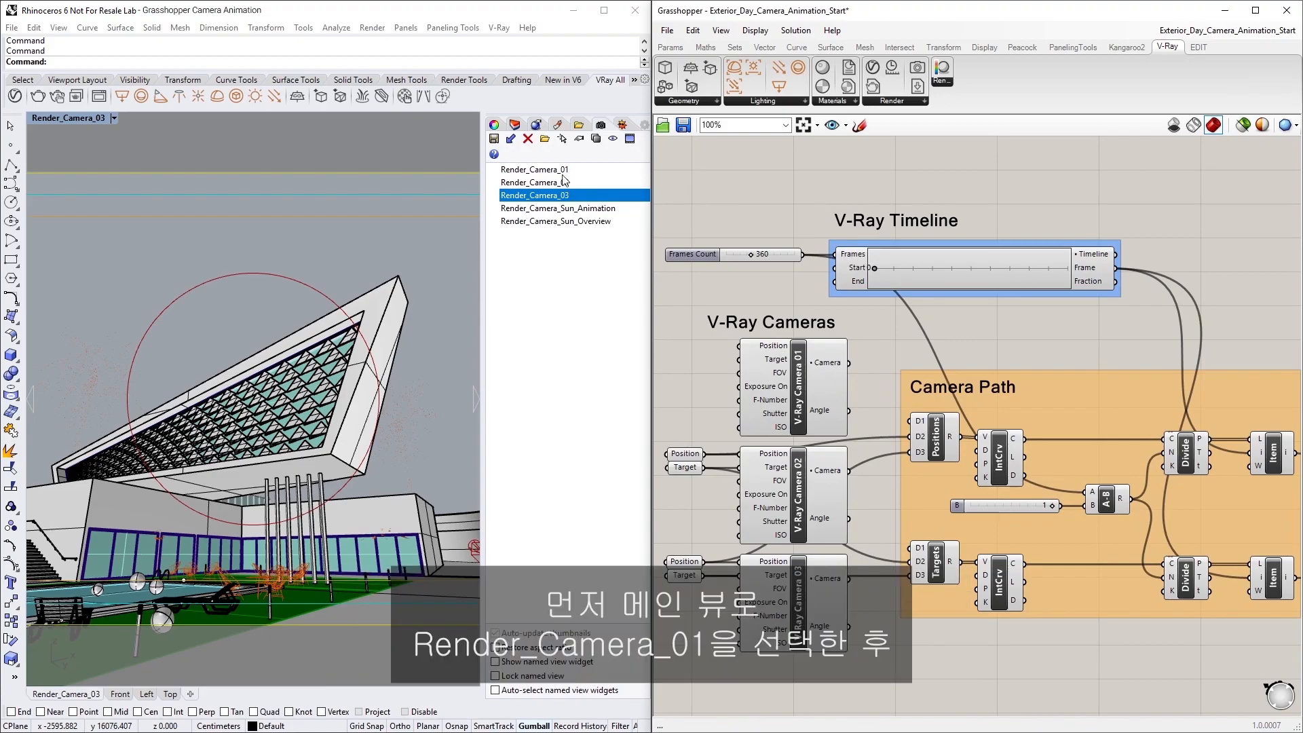
- Restore the Render_Camera_01 named view and load it into V-Ray Camera 01 from the Rhino viewport
click(533, 170)
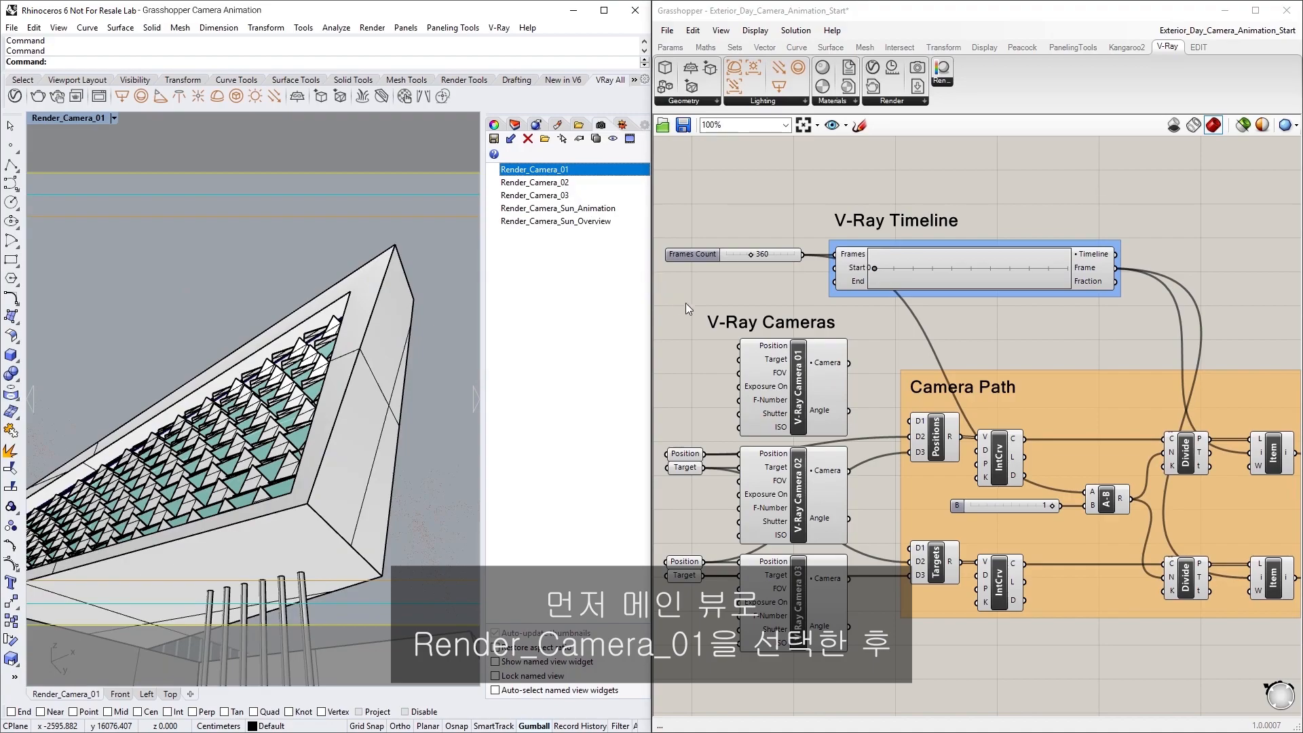
right_click(793, 386)
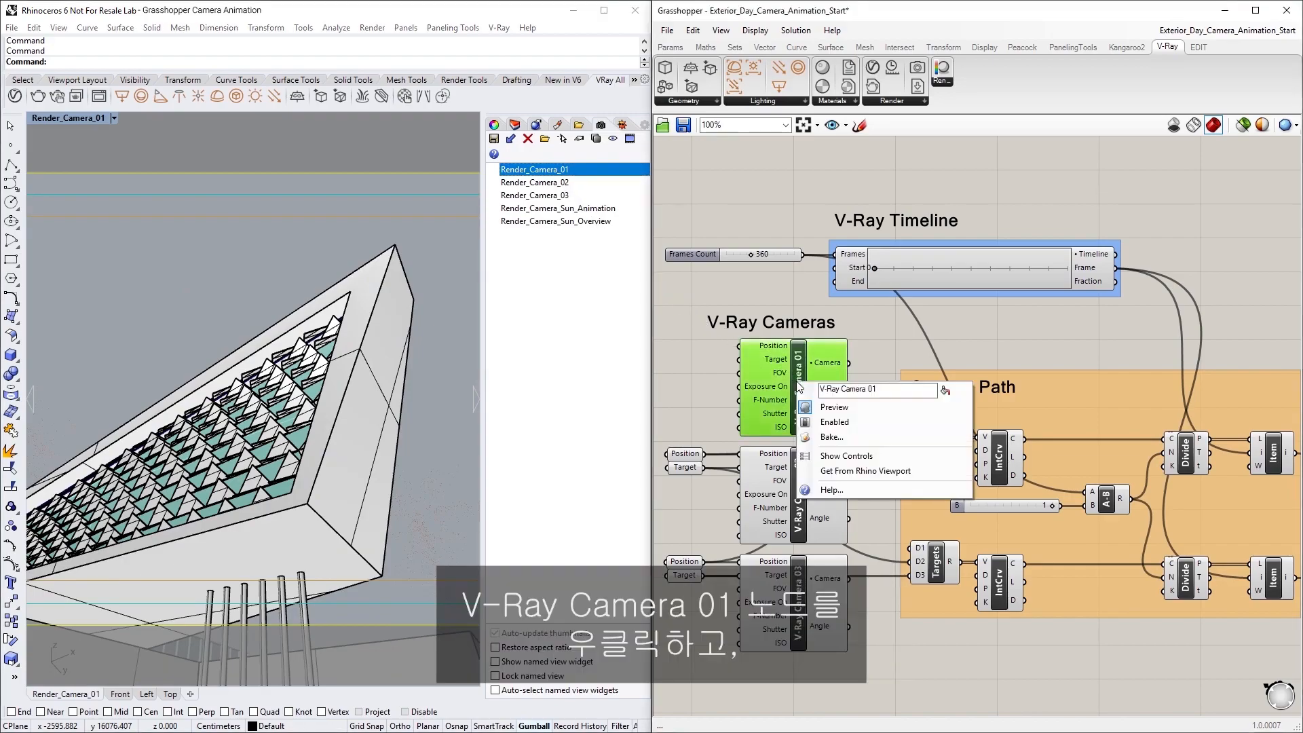
mouse_move(893, 471)
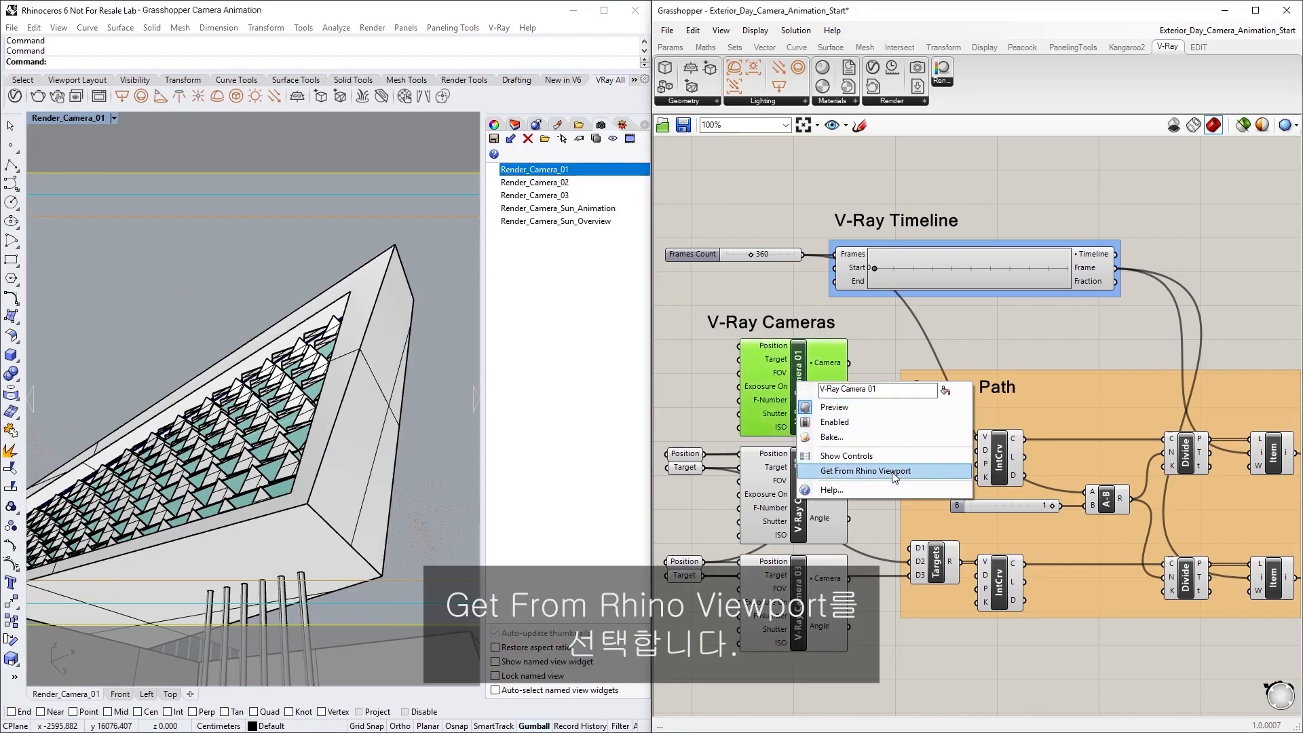
click(858, 471)
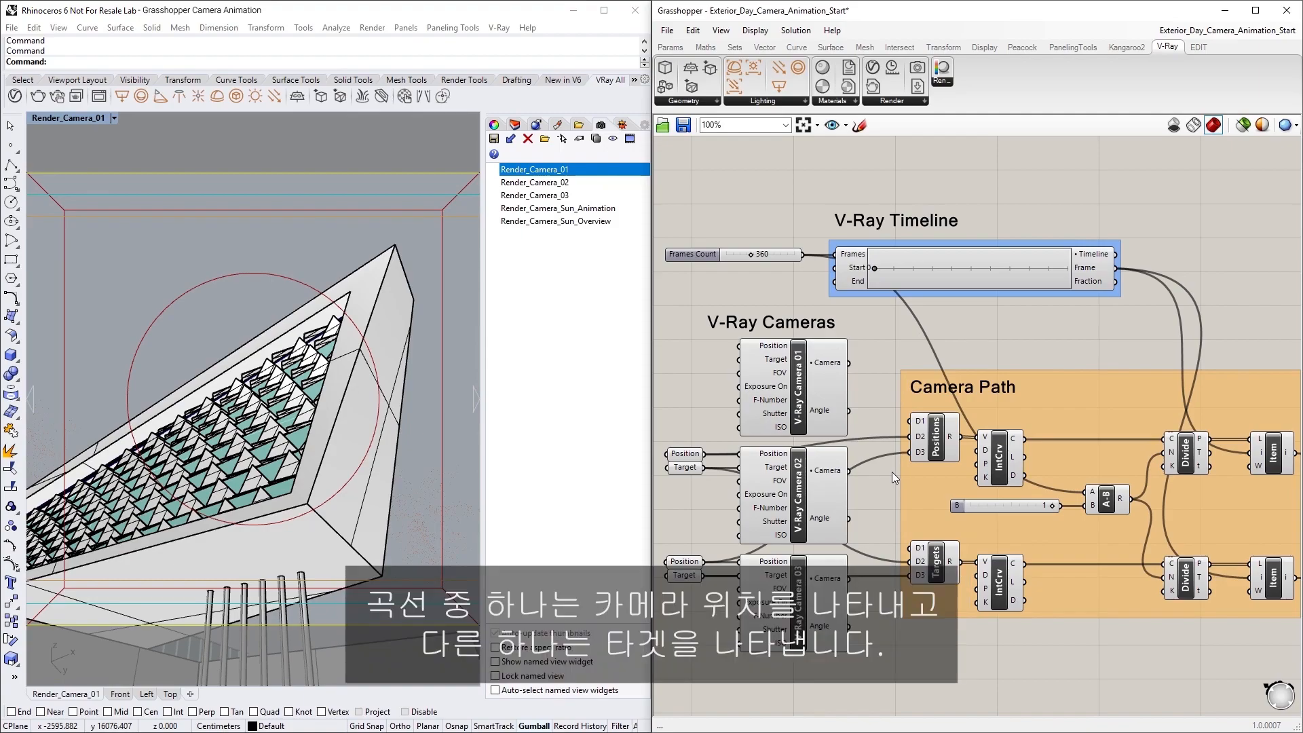
mouse_move(840, 446)
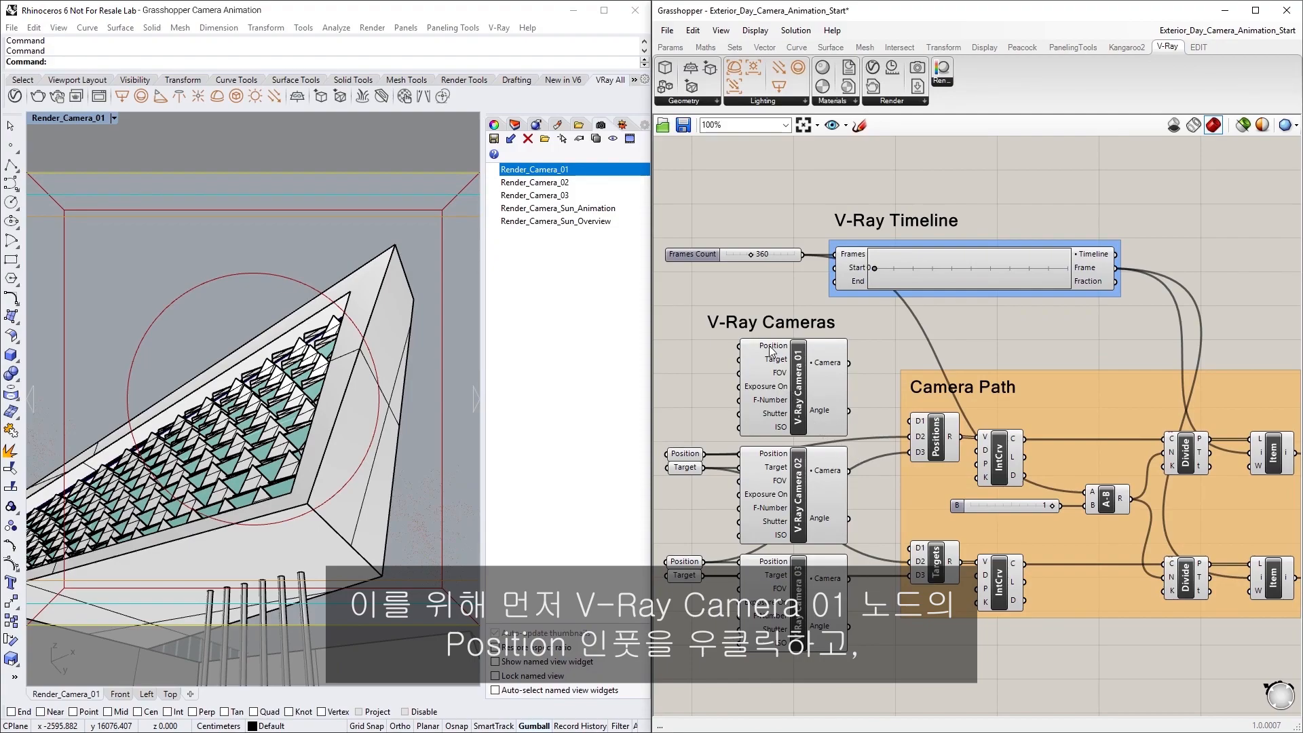
- Extract V-Ray Camera 01's Position and Target inputs as separate point parameter nodes
right_click(771, 346)
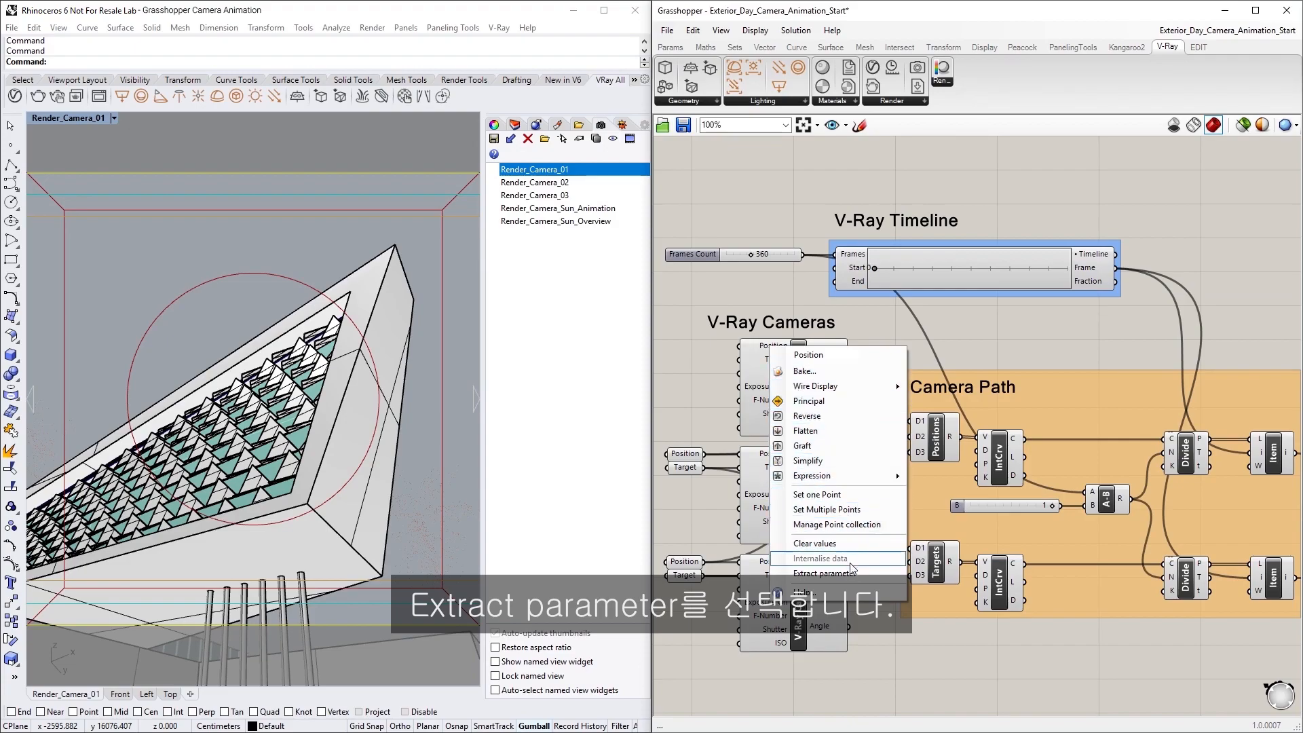
click(825, 572)
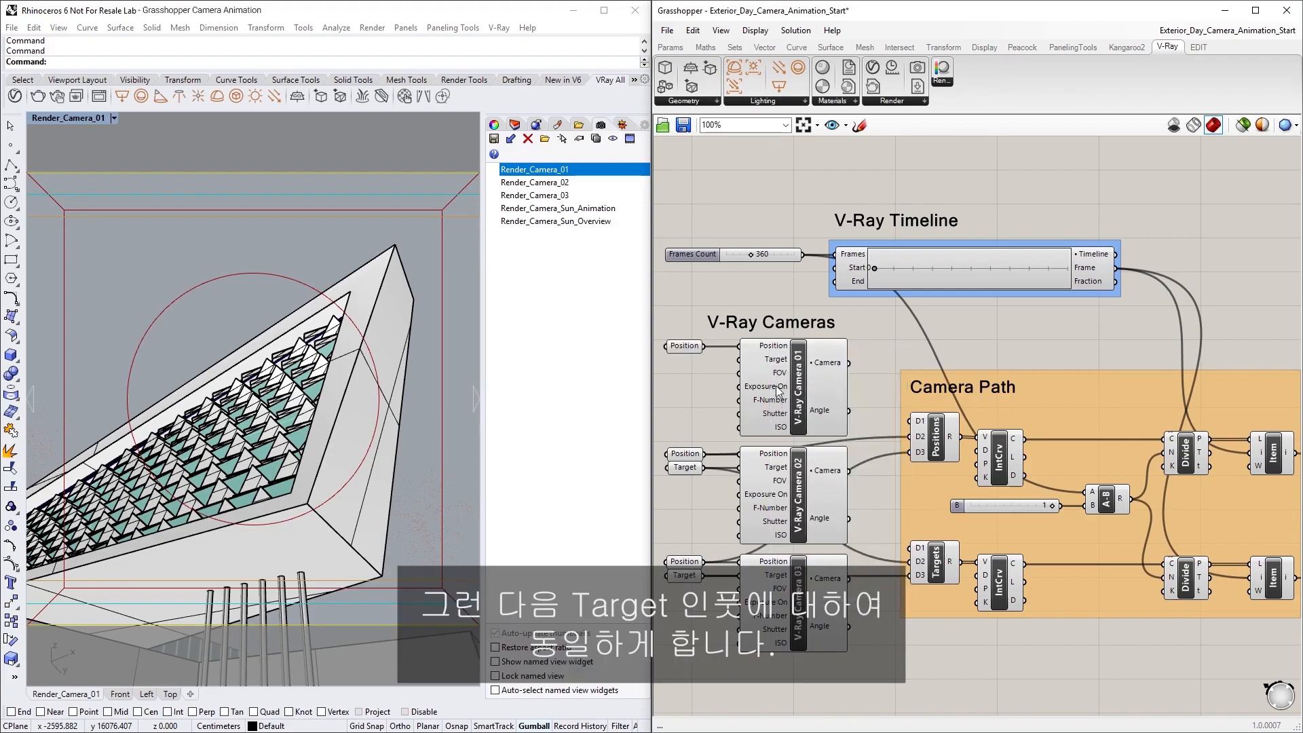
right_click(795, 345)
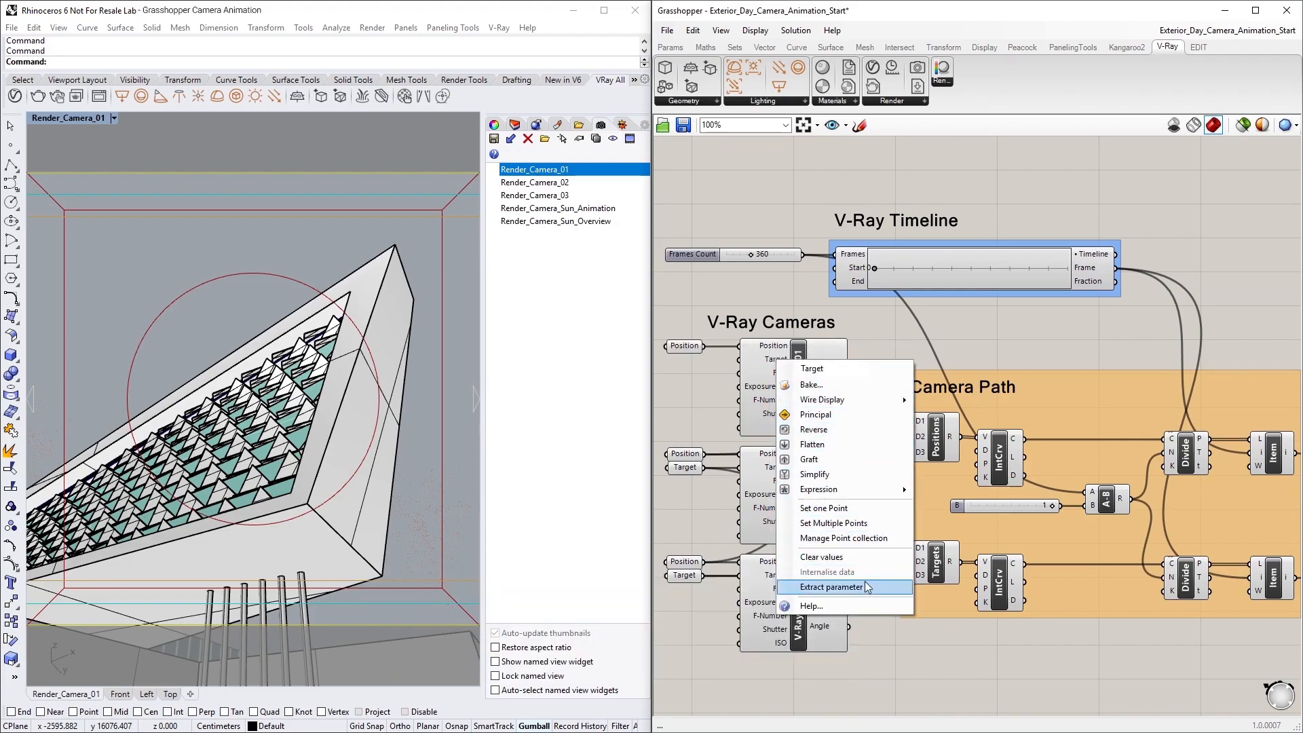
click(831, 586)
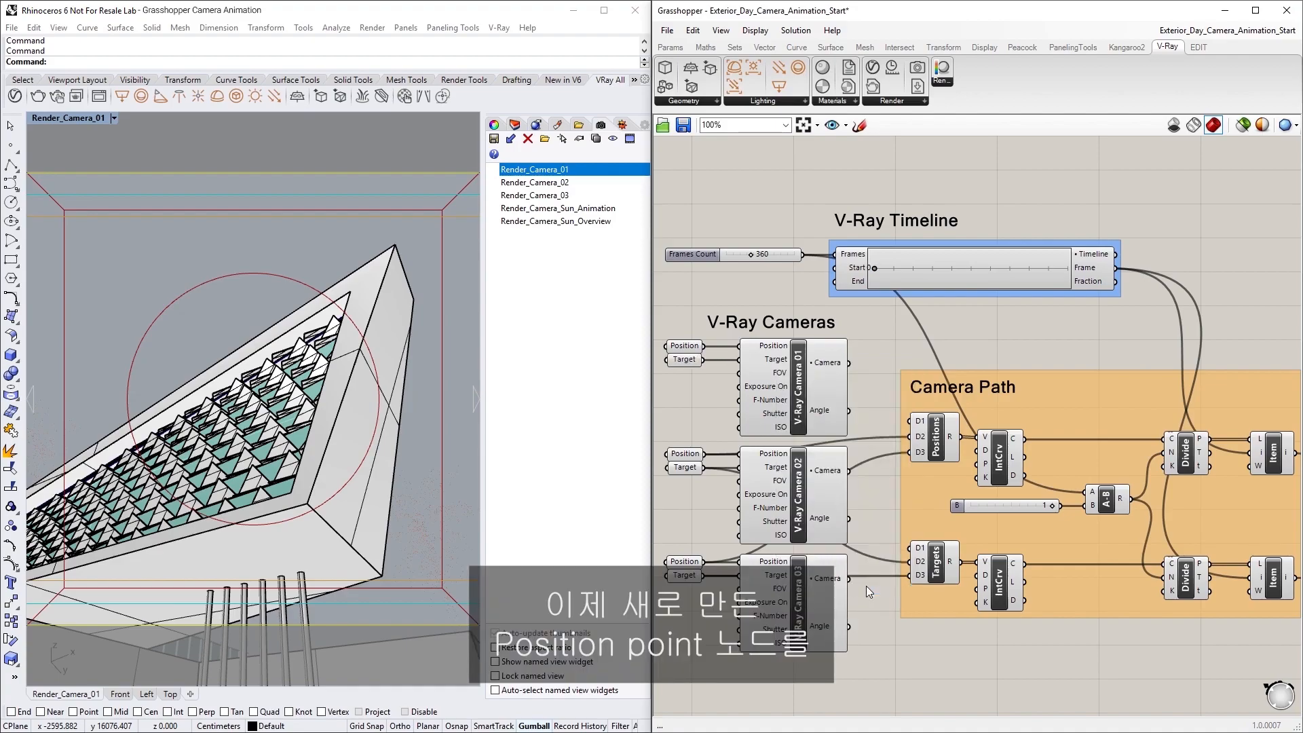
mouse_move(857, 580)
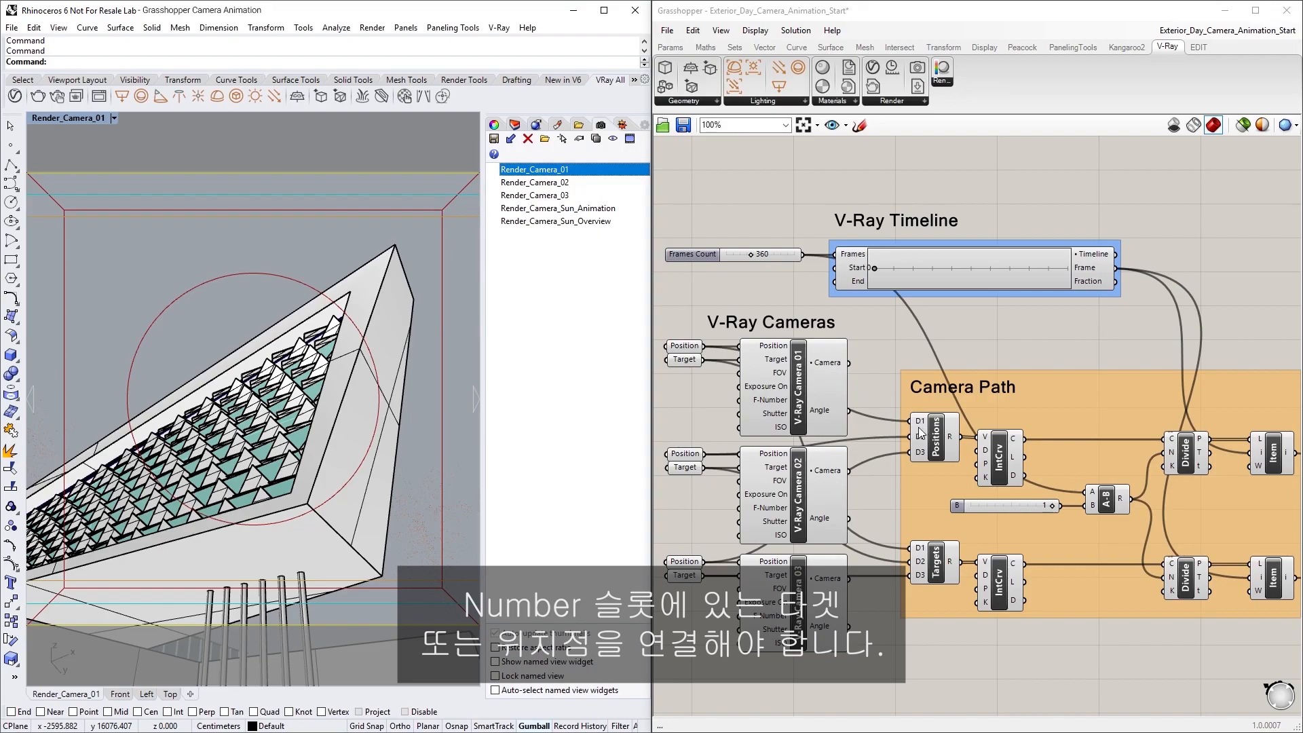
- Wire the V-Ray Camera output into the V-Ray Render component's Camera input
click(536, 182)
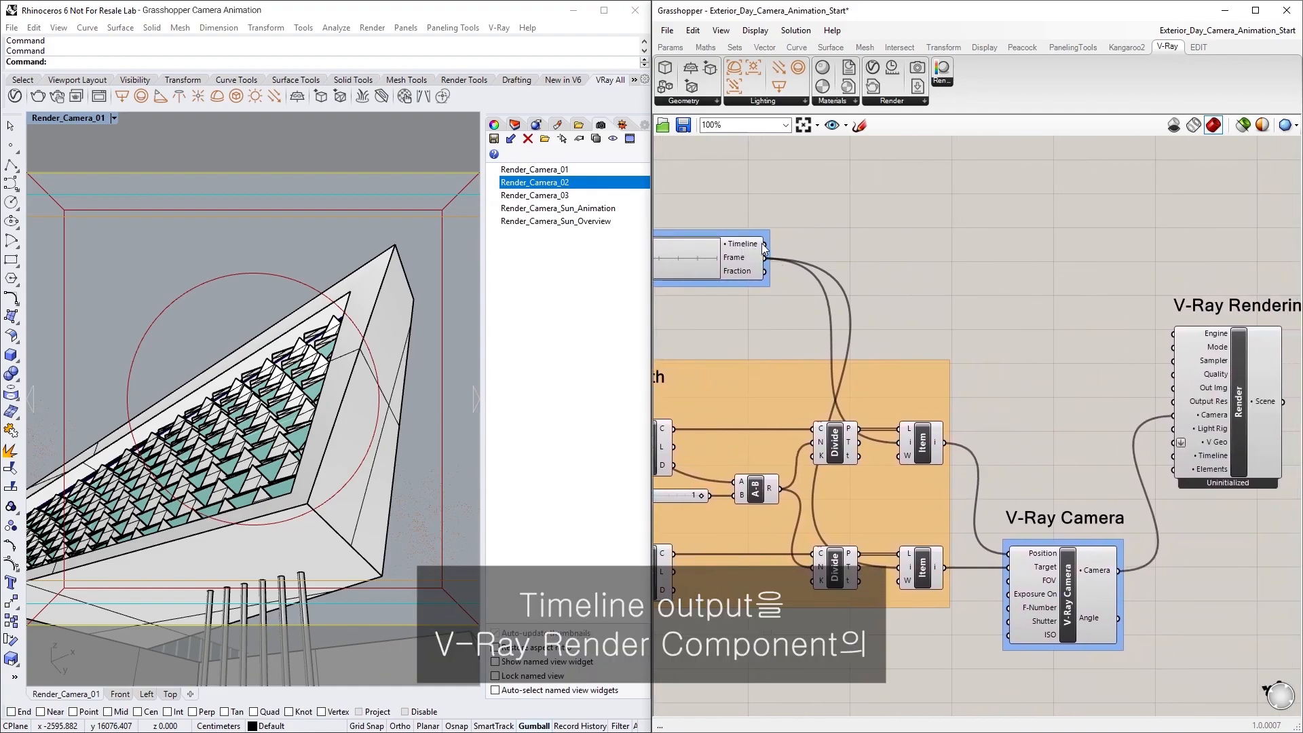
- Connect Timeline to Render, add V-Ray Render in Project, and export the camera animation
drag(763, 244, 1151, 463)
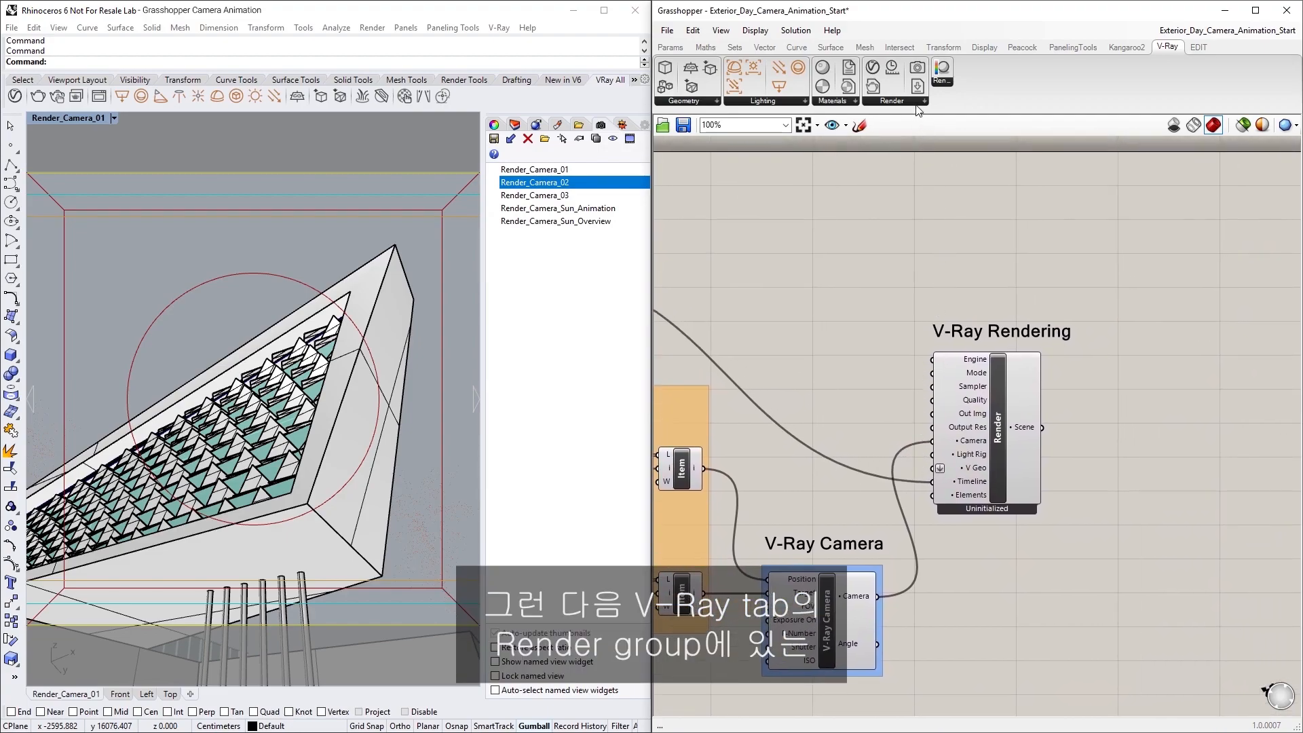
click(871, 81)
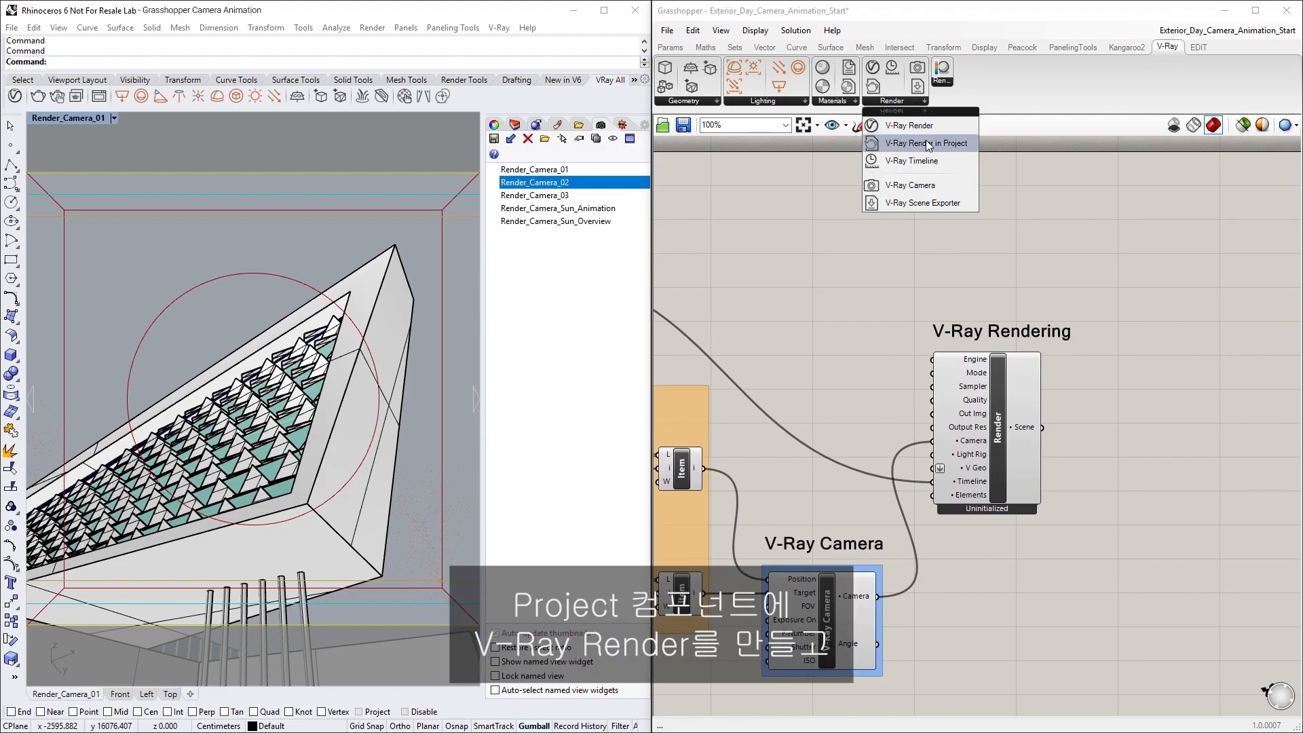
click(925, 144)
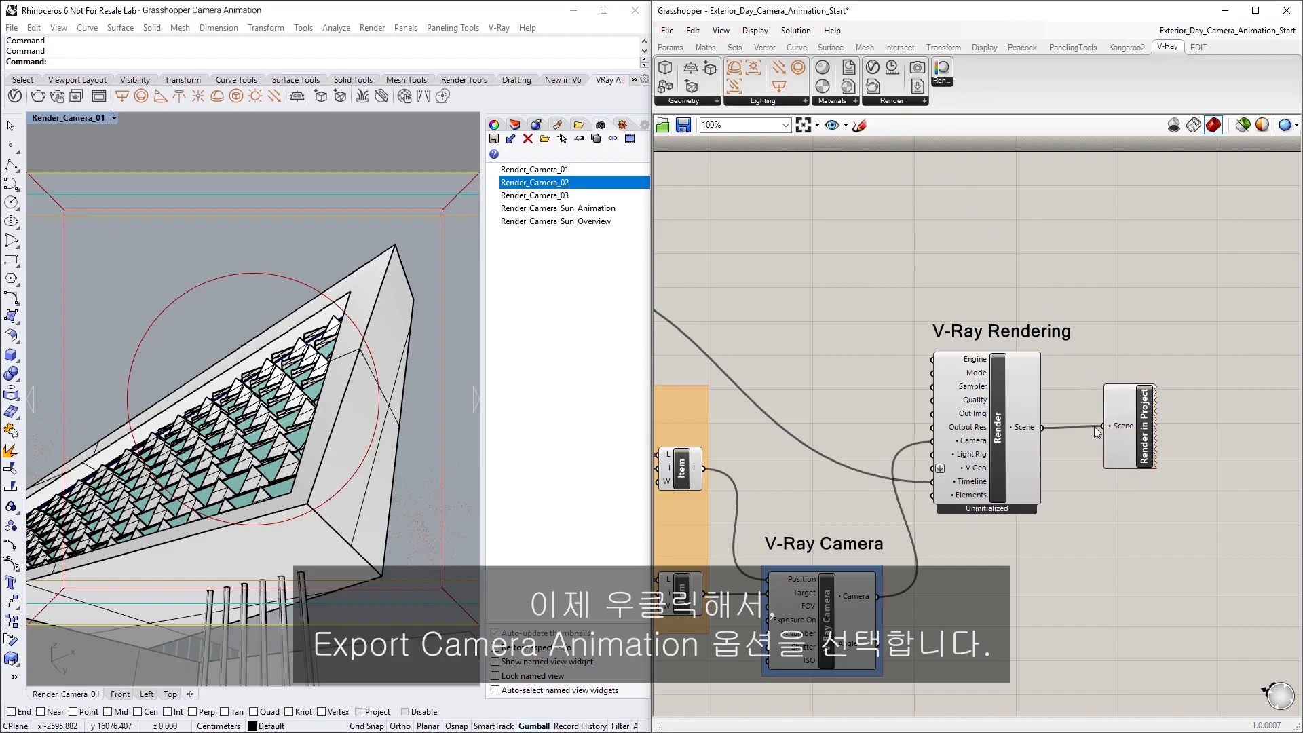
right_click(1128, 424)
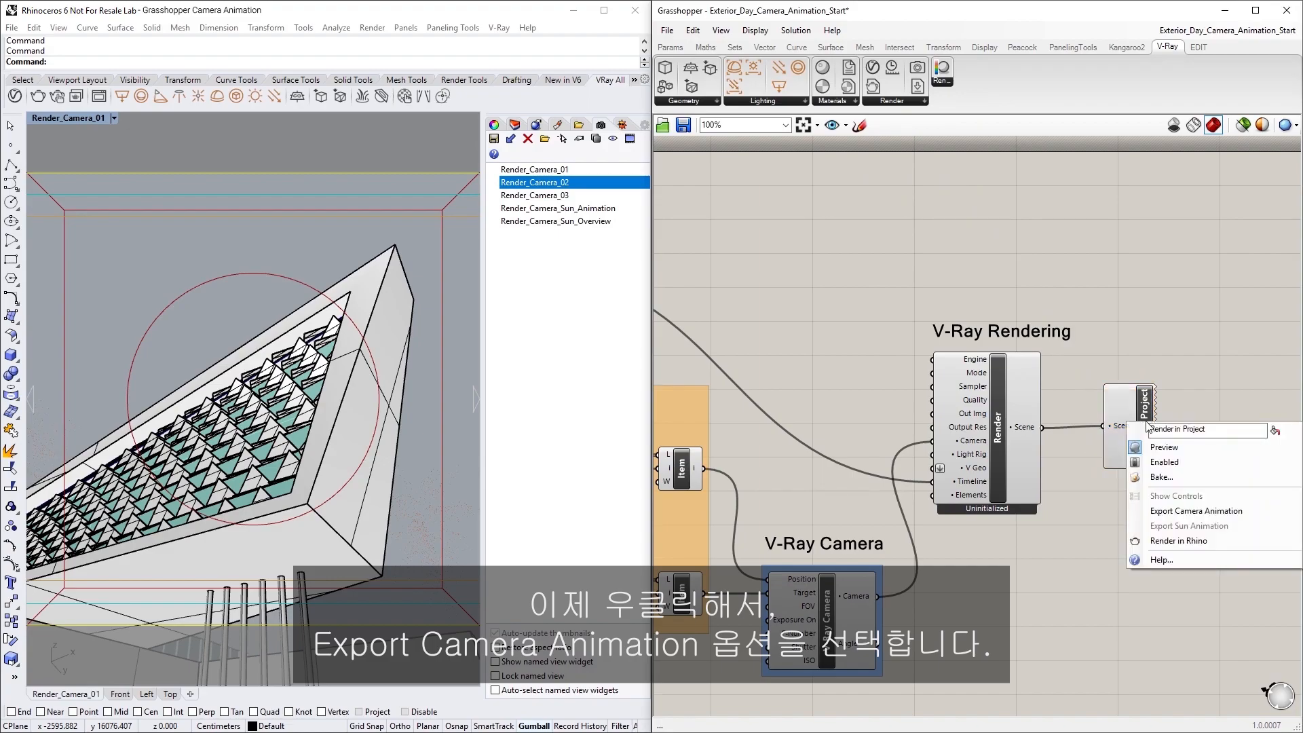
mouse_move(1196, 511)
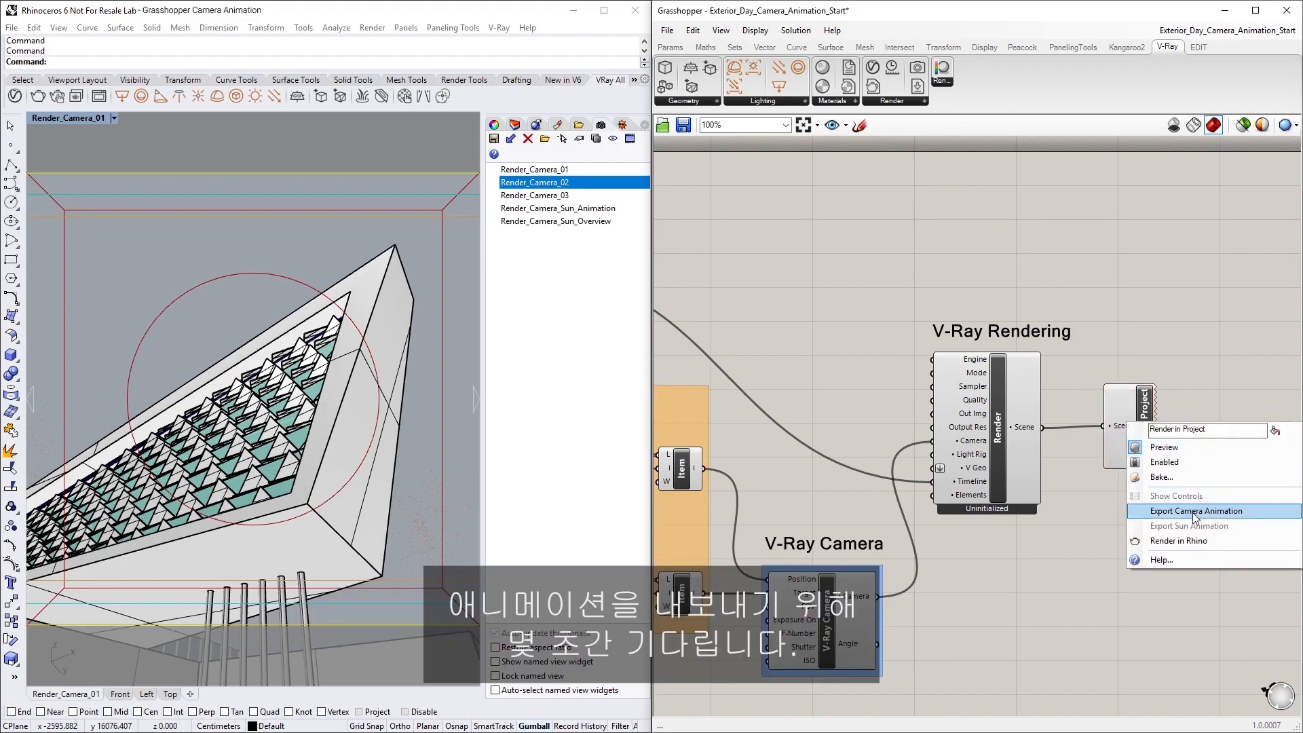
click(1197, 511)
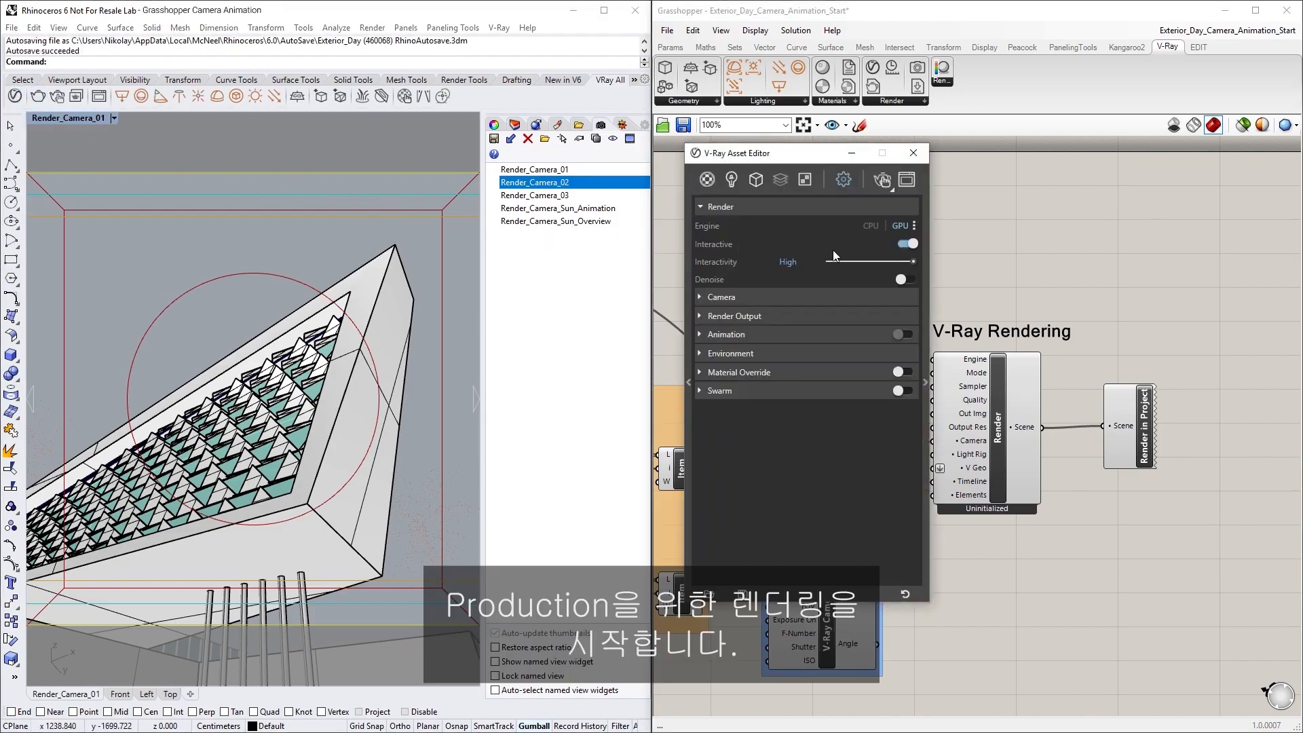
- Turn Interactive rendering off, enable Save Image under Render Output, and browse for a file path
click(907, 243)
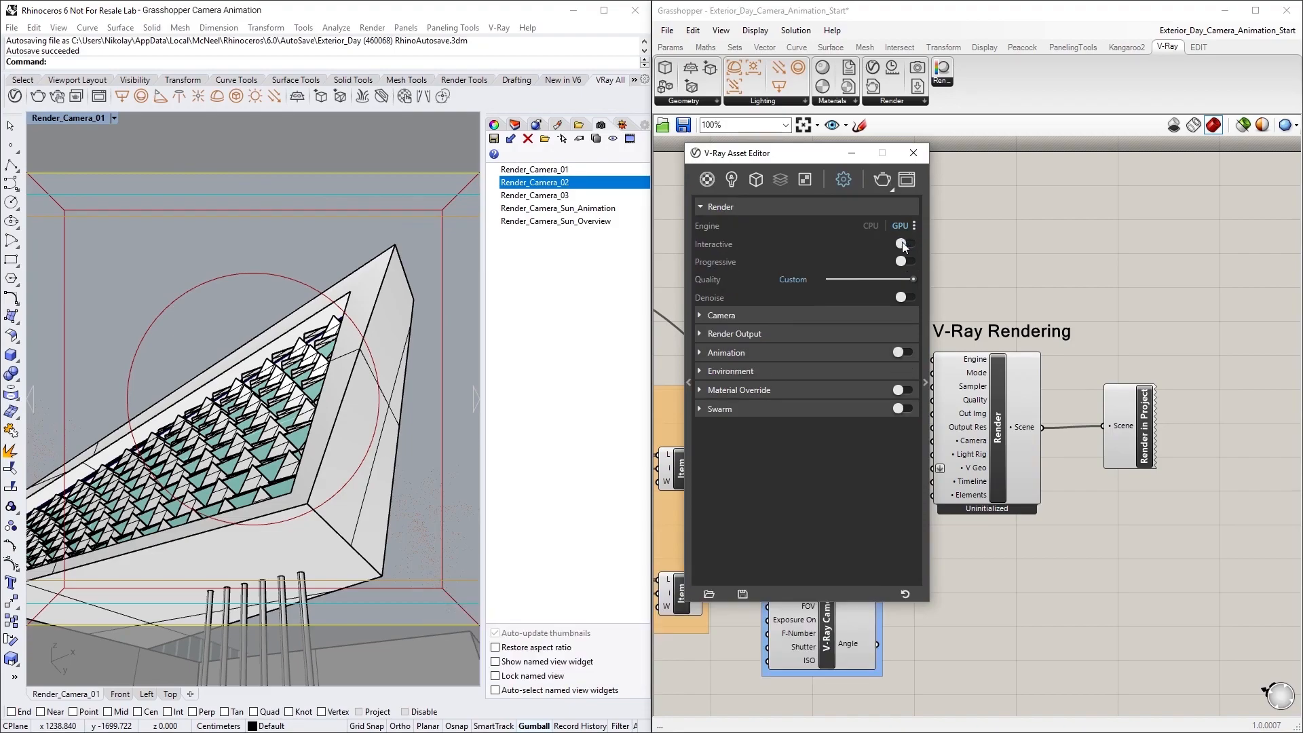
click(734, 333)
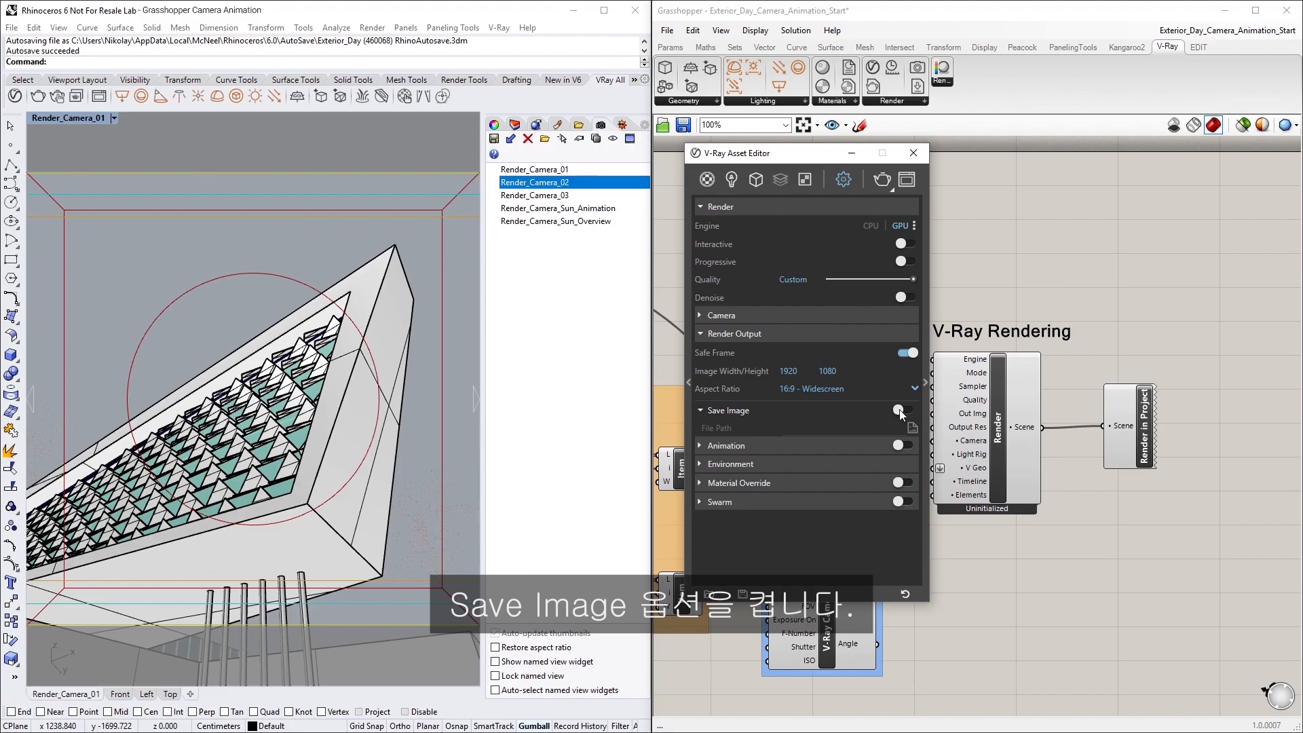
click(903, 410)
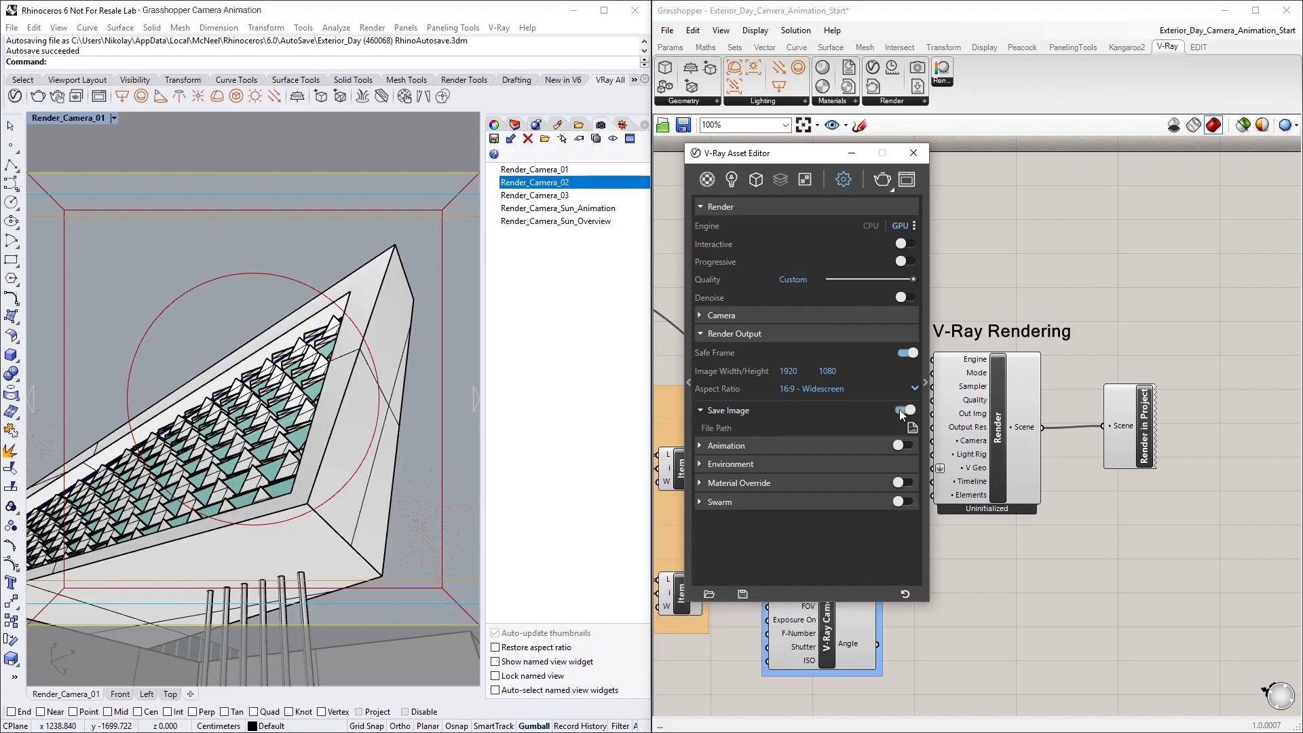
click(912, 427)
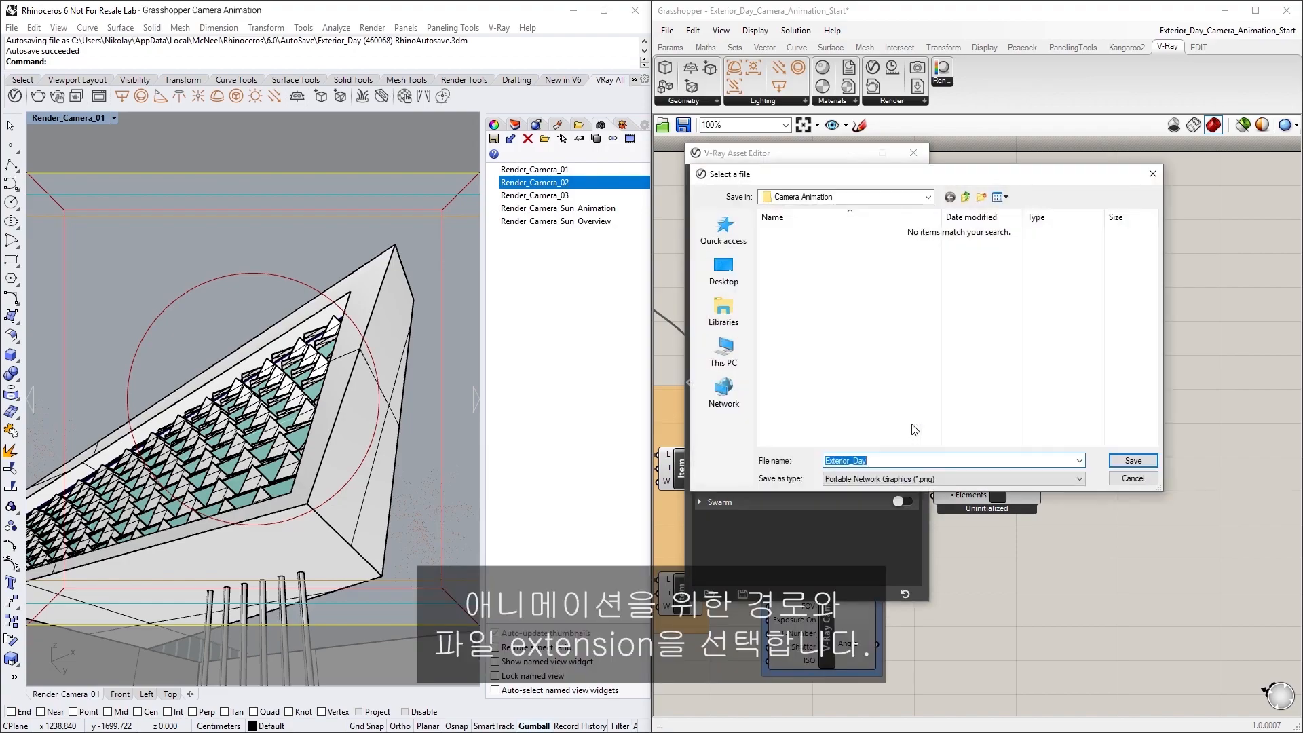
- Save output as JPEG file Exterior_Camera_Animation.jpg in the Camera Animation folder
click(914, 460)
text(Camera_Animation)
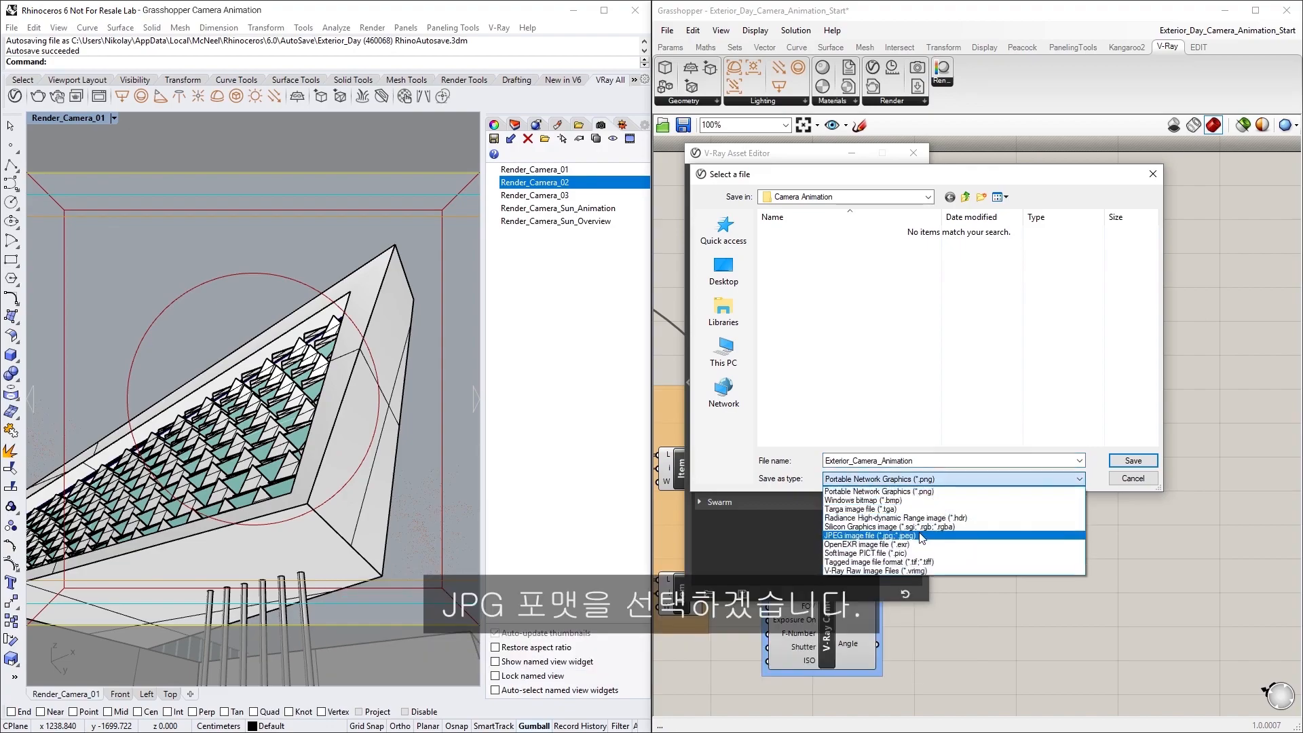
click(871, 535)
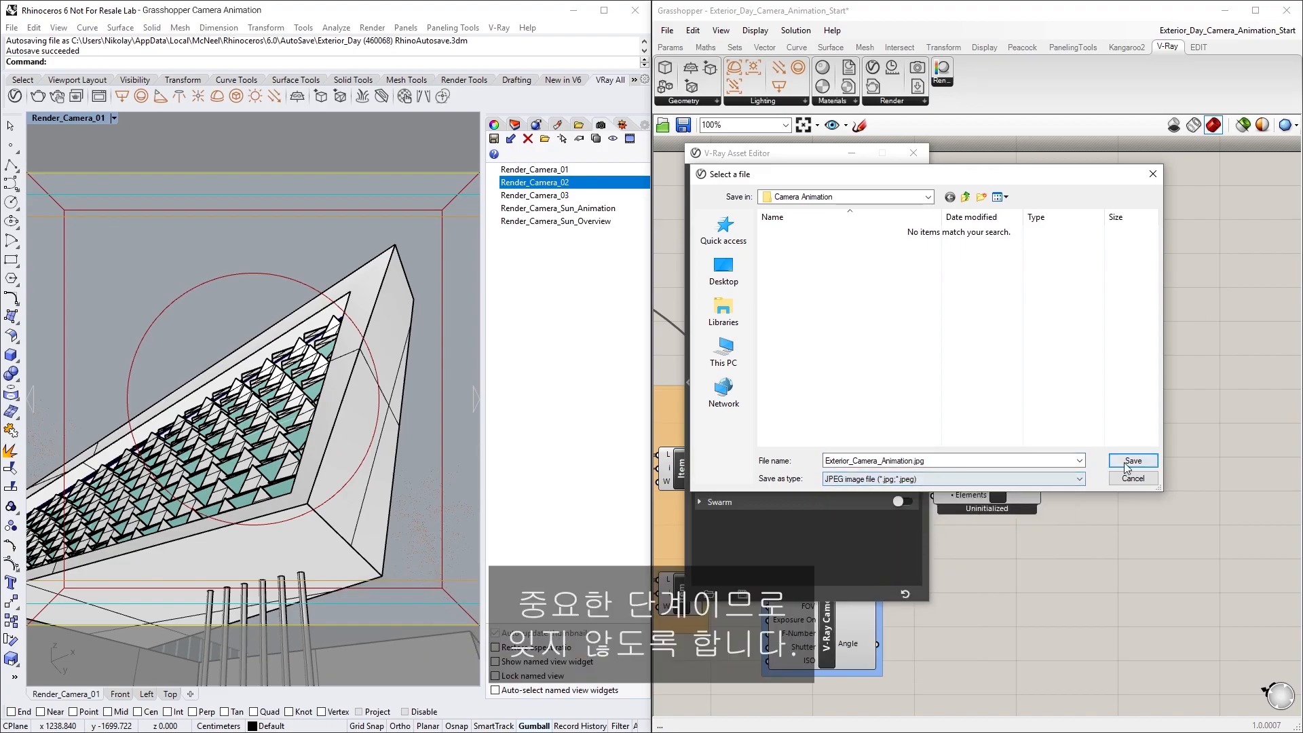
click(1131, 462)
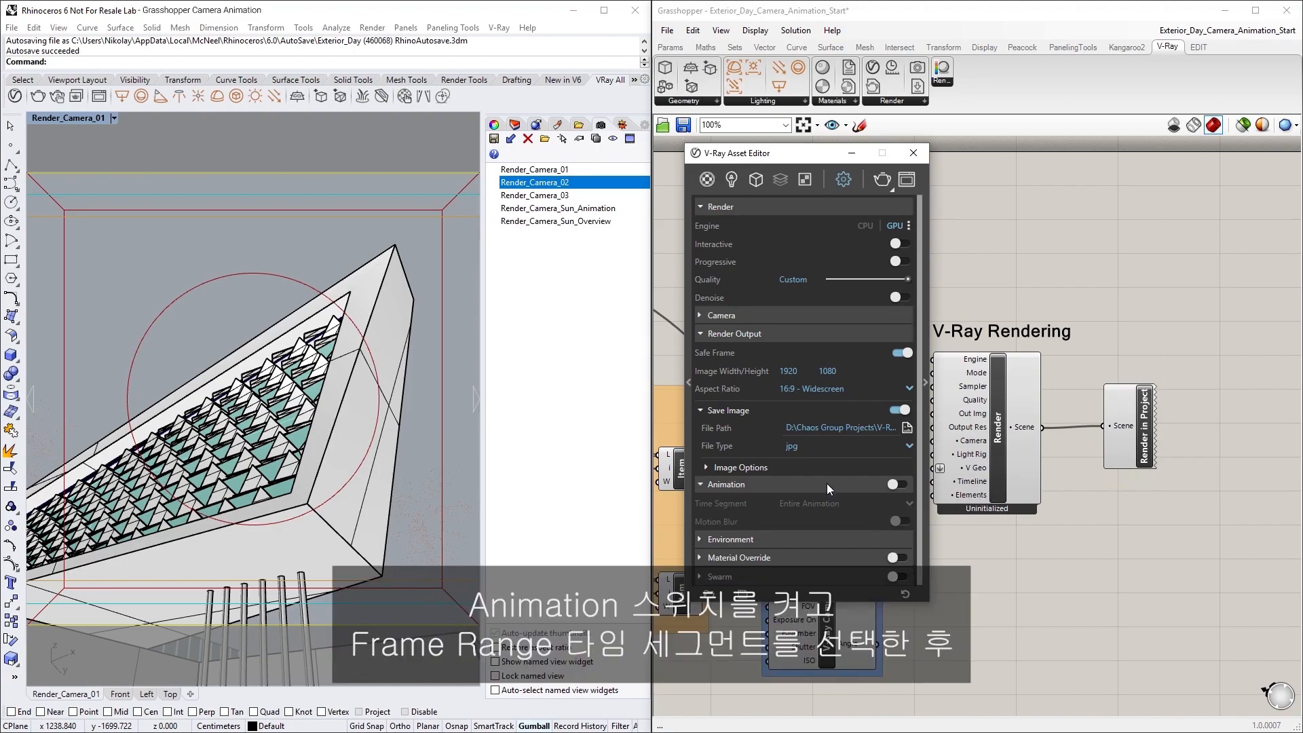
- Enable Animation with a Frame Range of 0–359 from the timeline, then start rendering
click(896, 484)
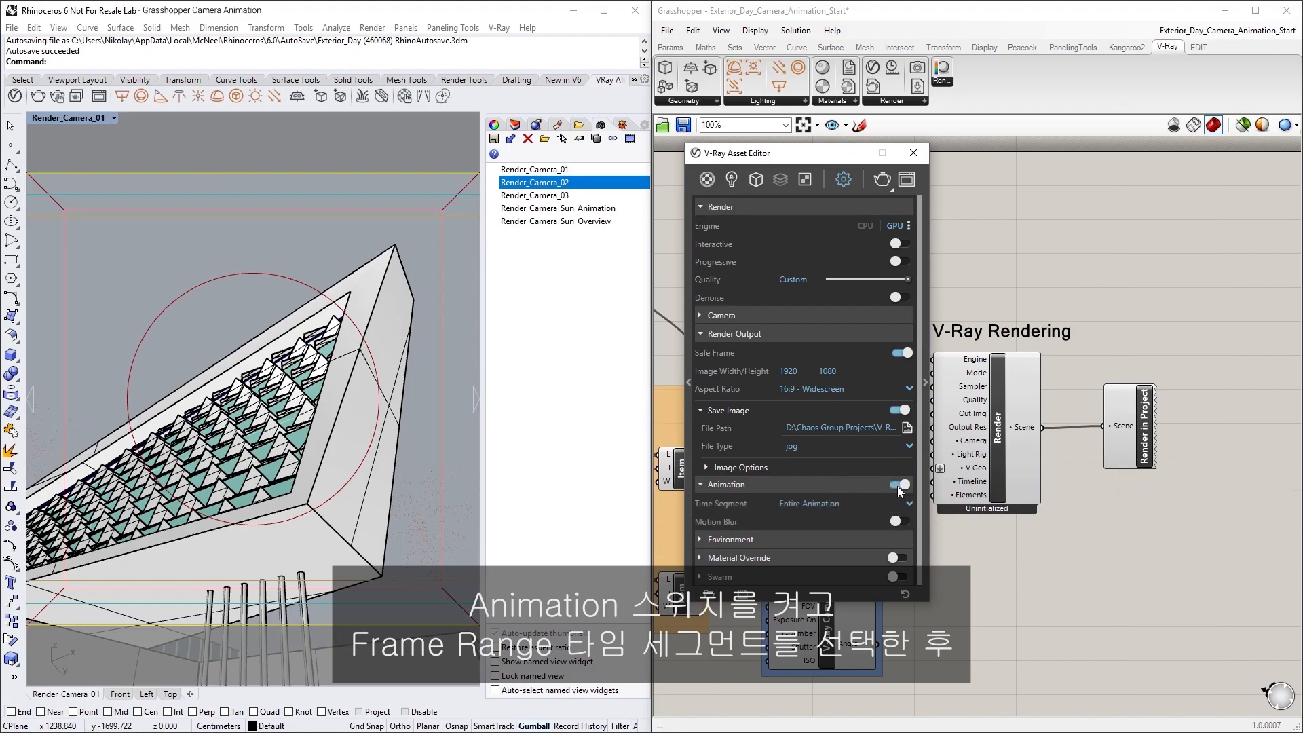
click(842, 503)
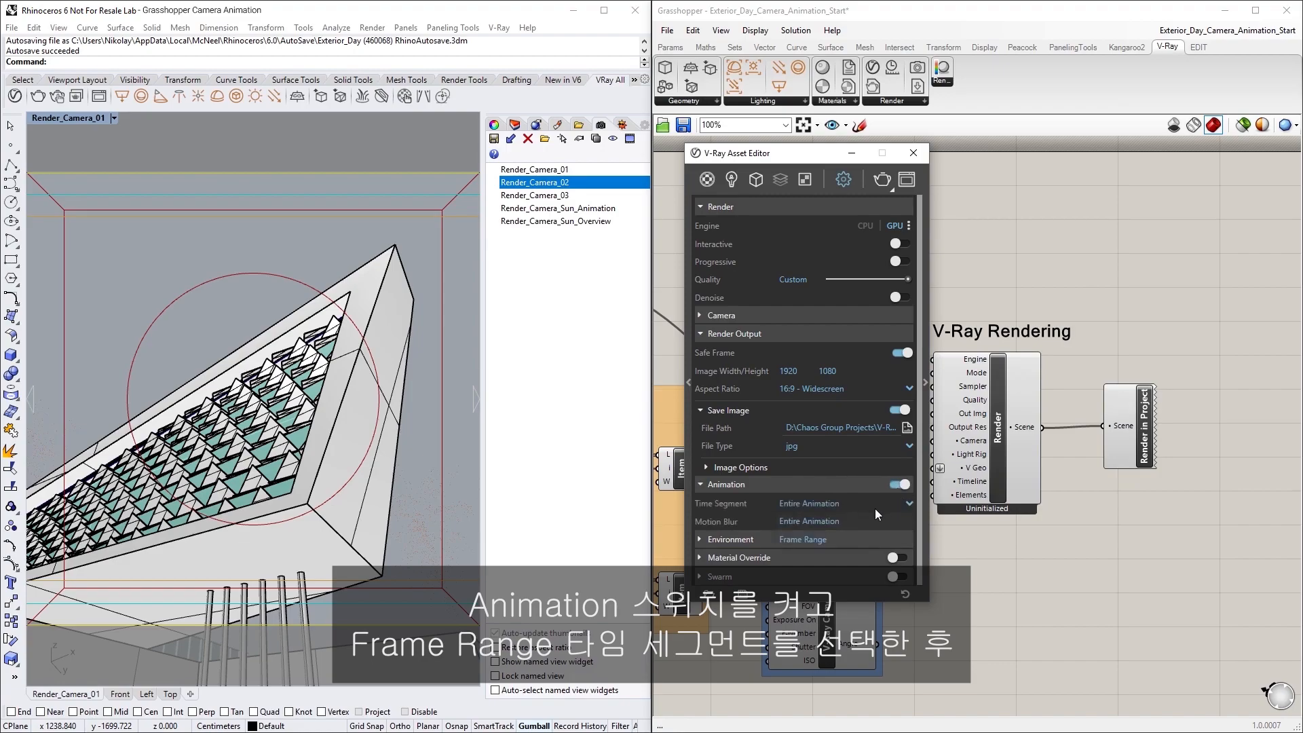
click(841, 503)
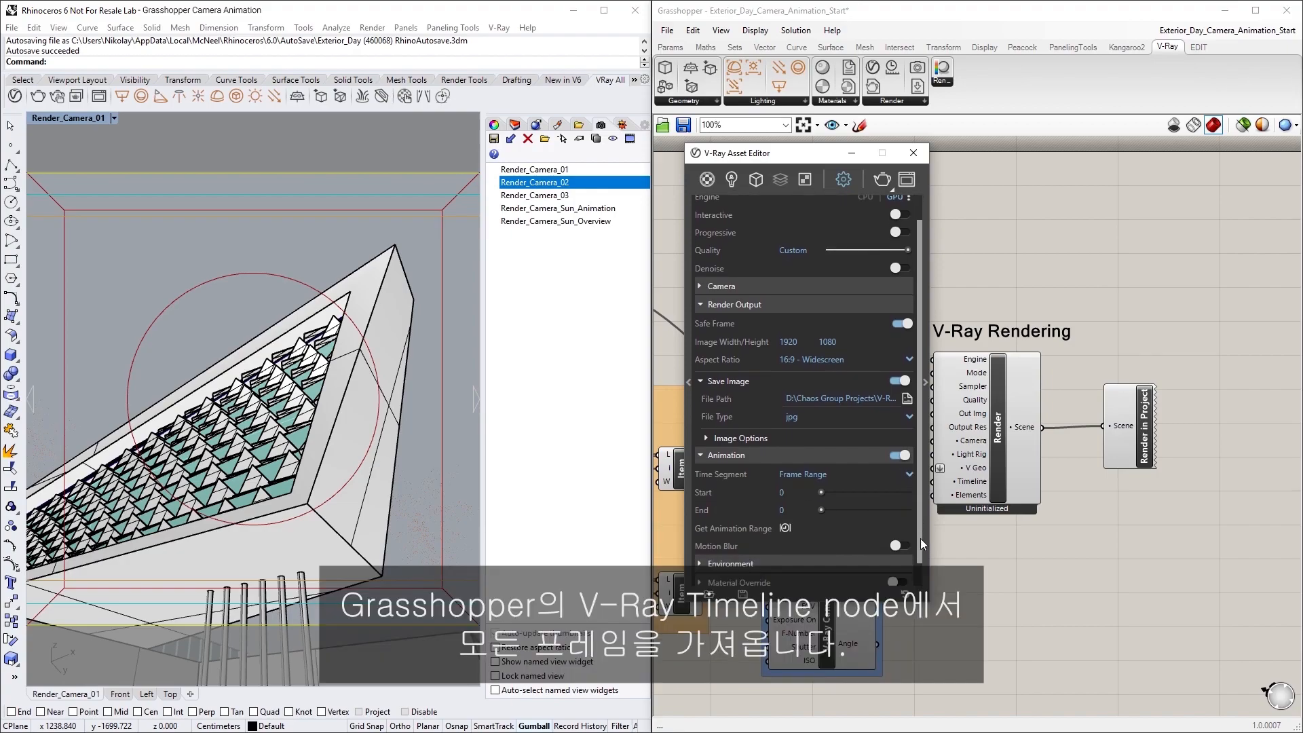
mouse_move(785, 529)
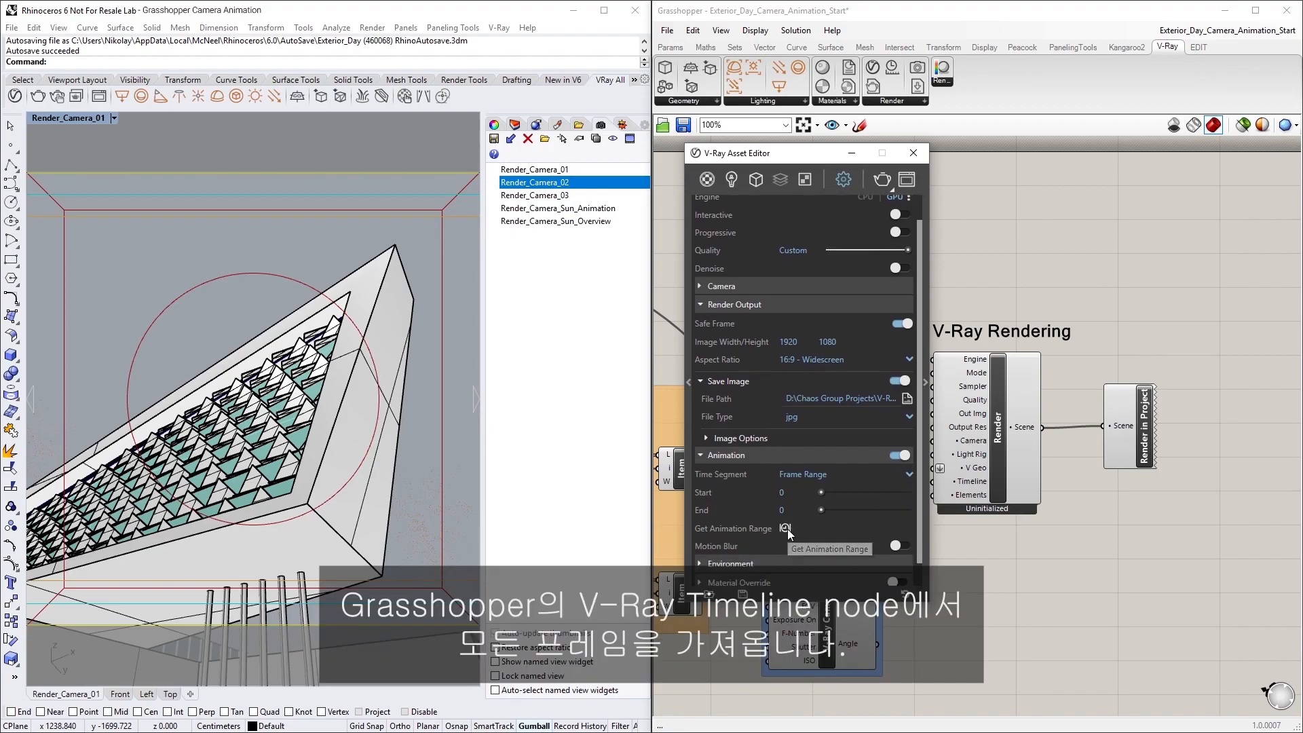
click(784, 529)
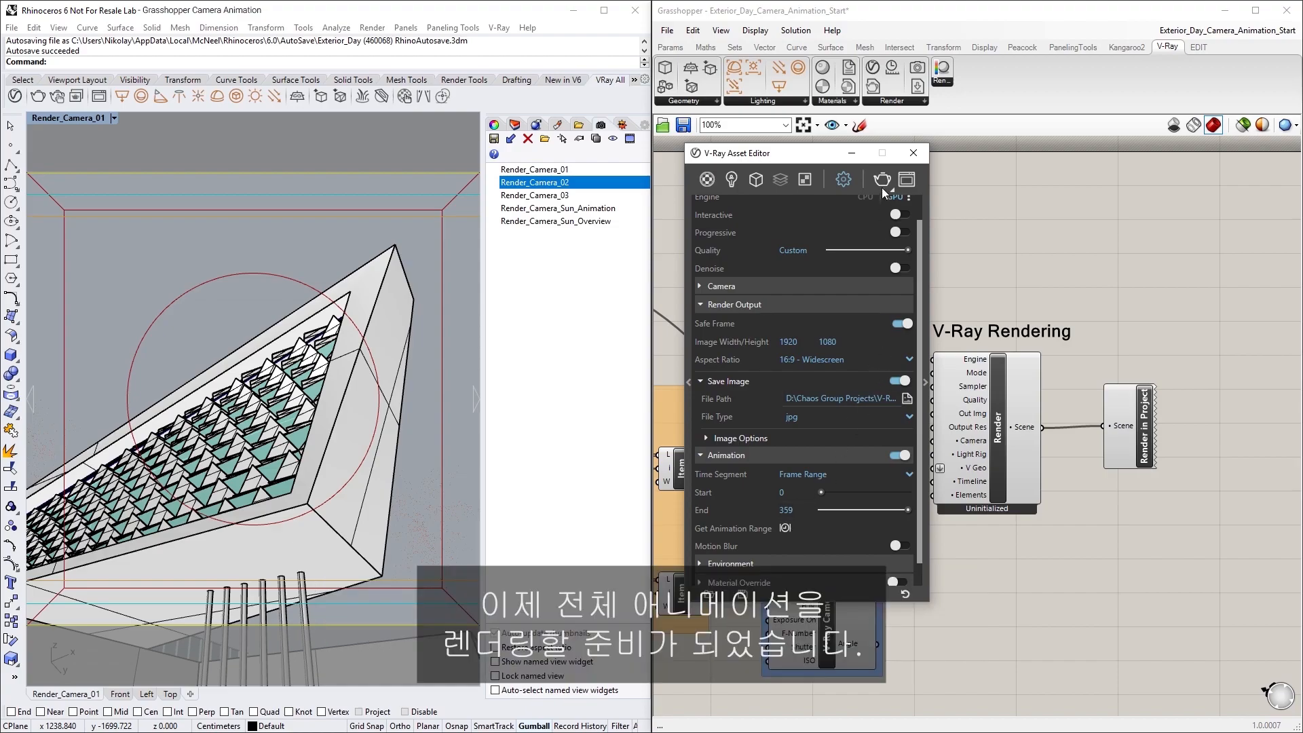
click(883, 180)
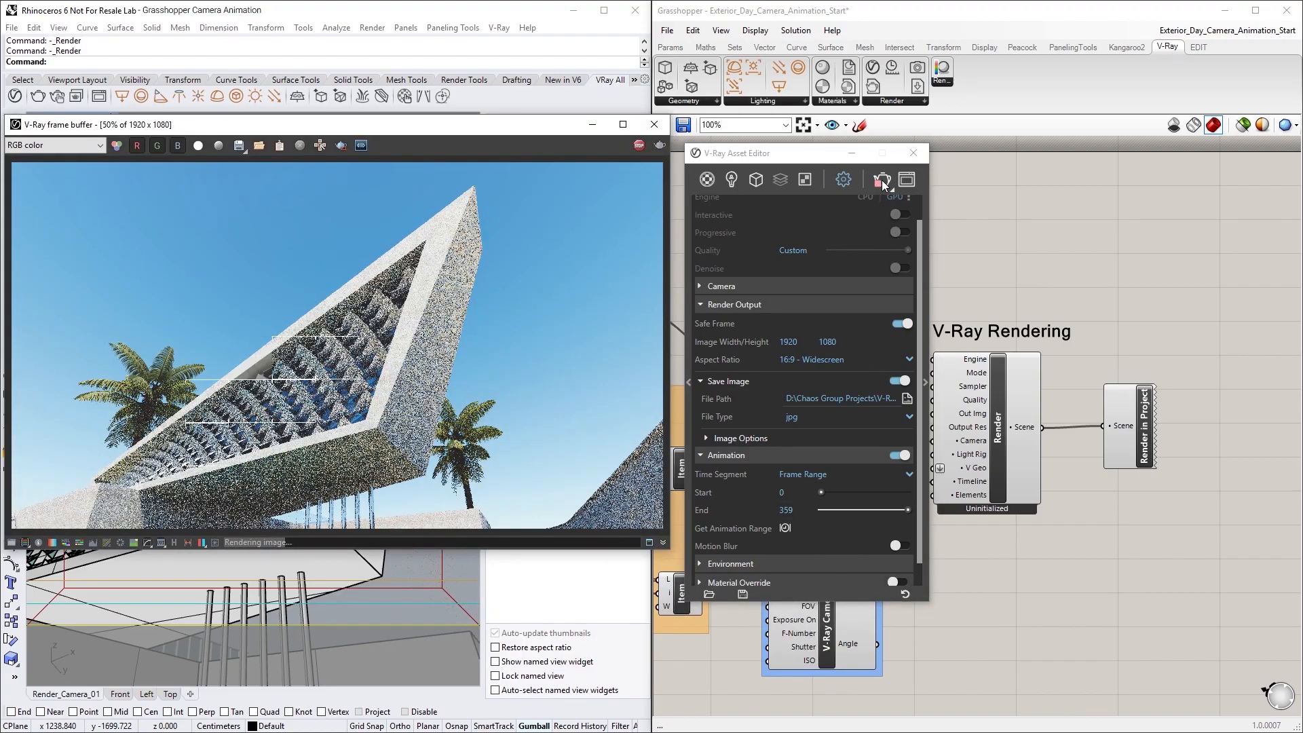